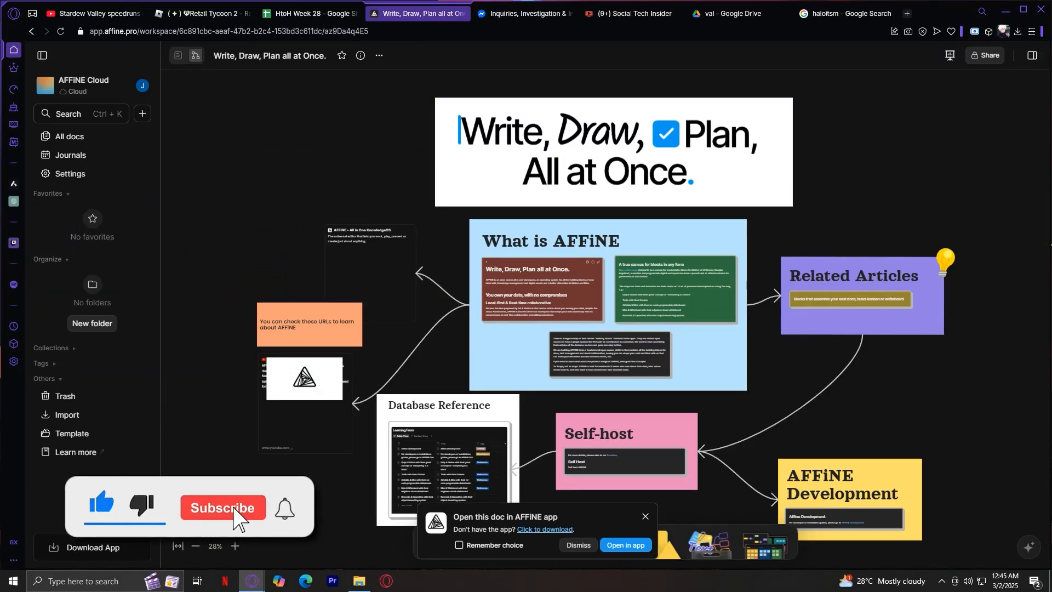
Browse All docs and today's journal page, then open Settings on Appearance.
left_click(222, 507)
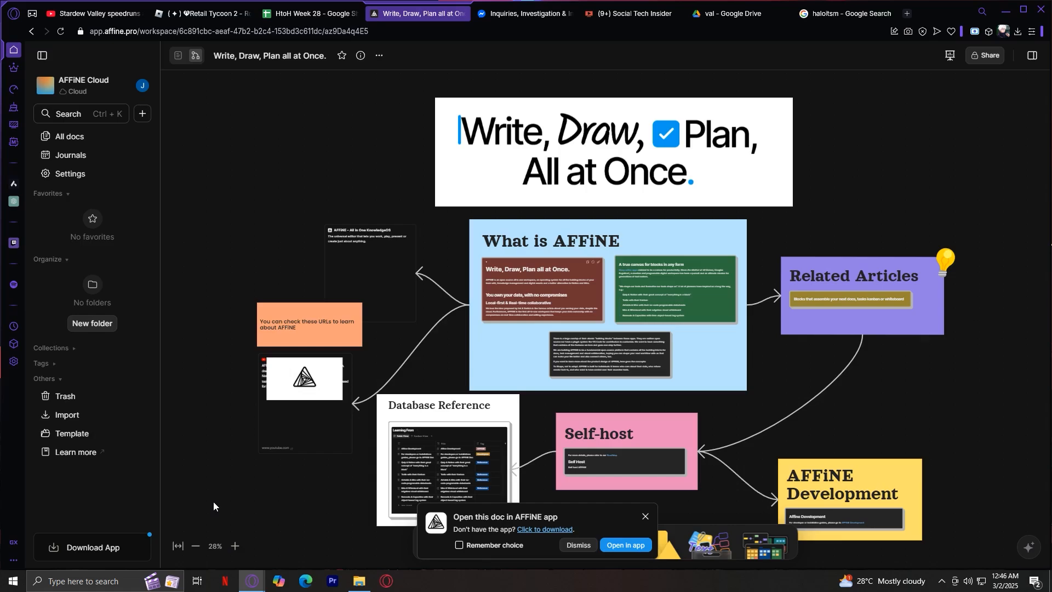
mouse_move(65, 237)
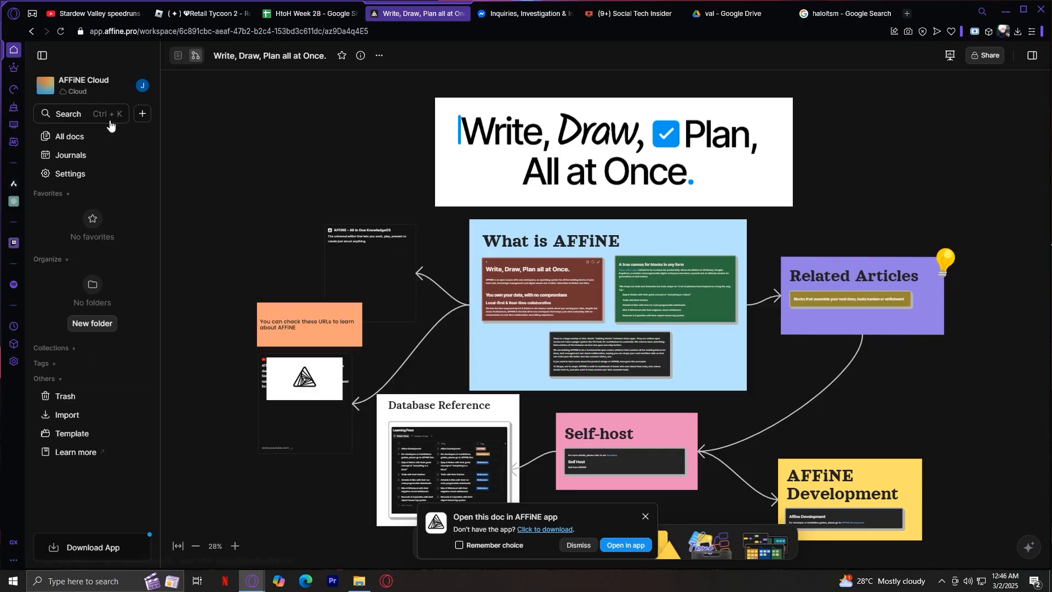
mouse_move(100, 257)
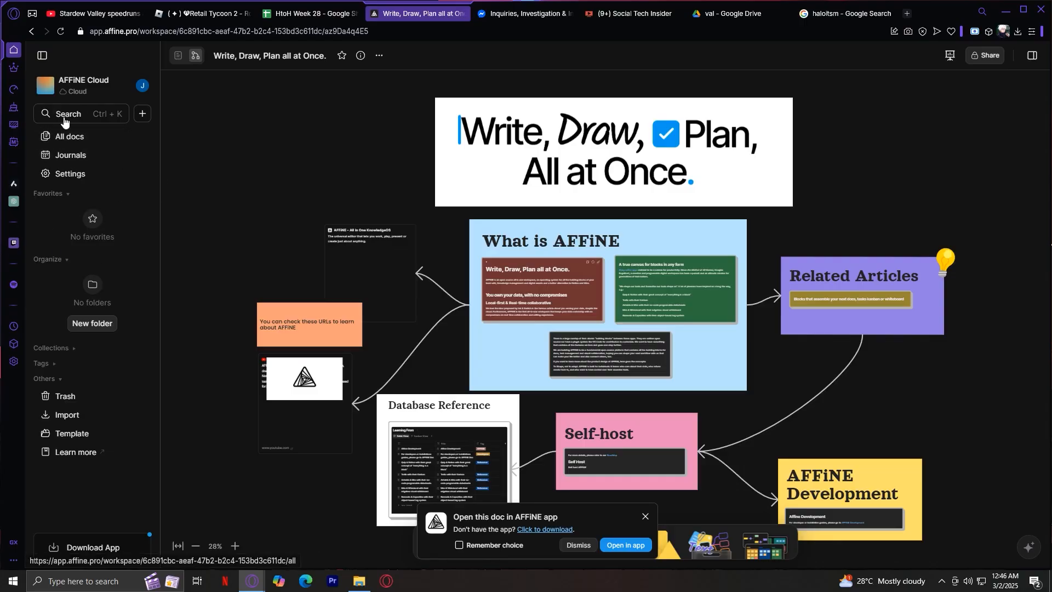
mouse_move(89, 143)
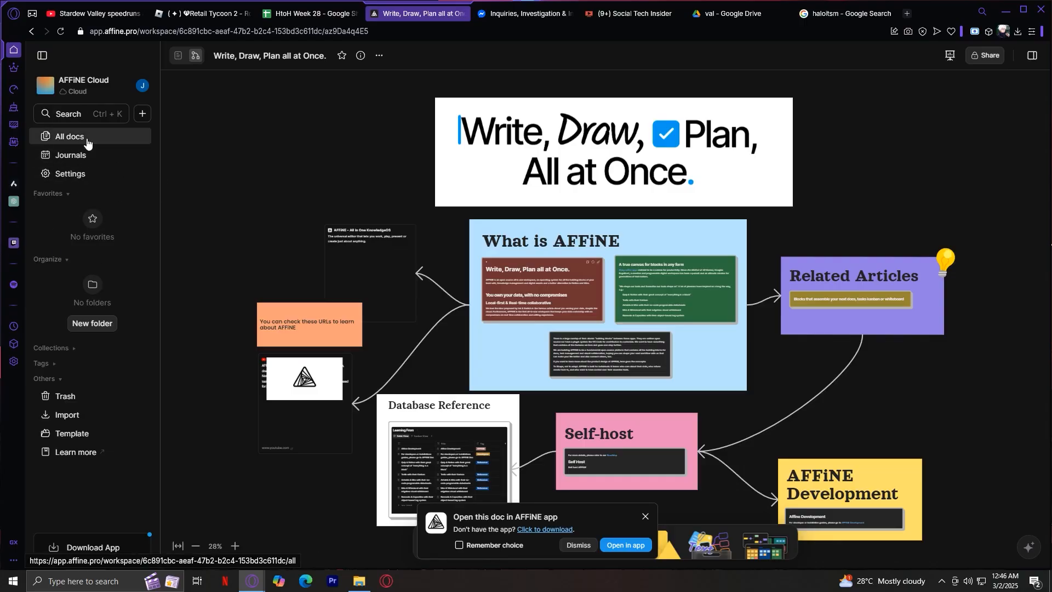
left_click(69, 136)
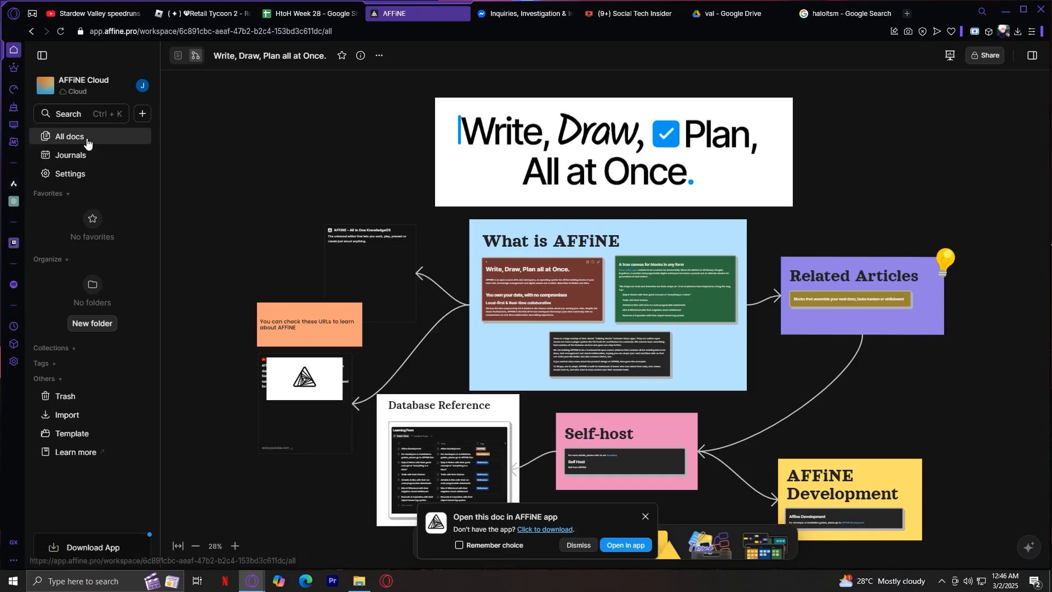
left_click(69, 136)
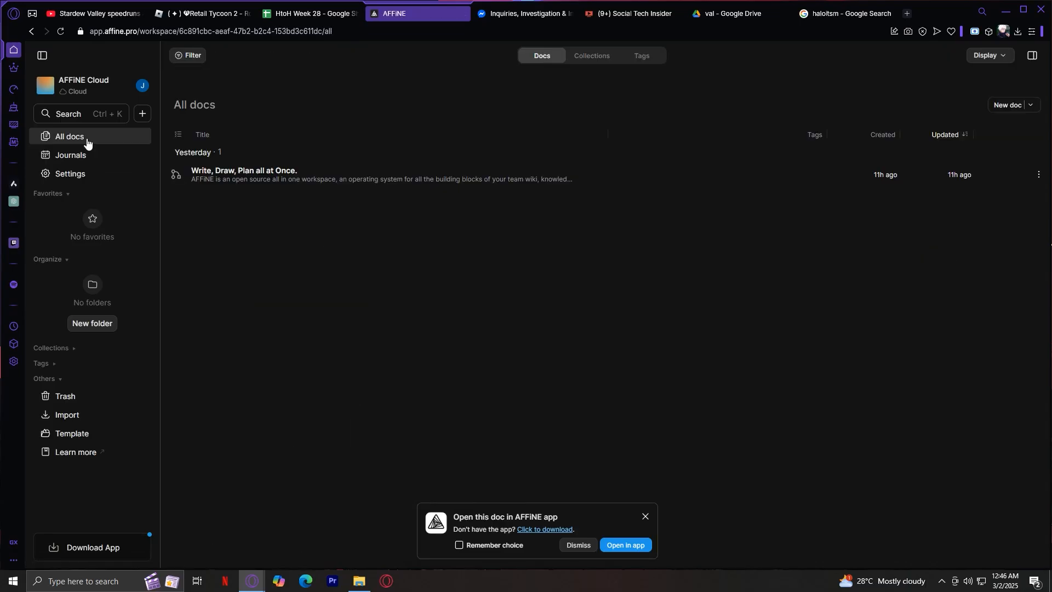
left_click(70, 155)
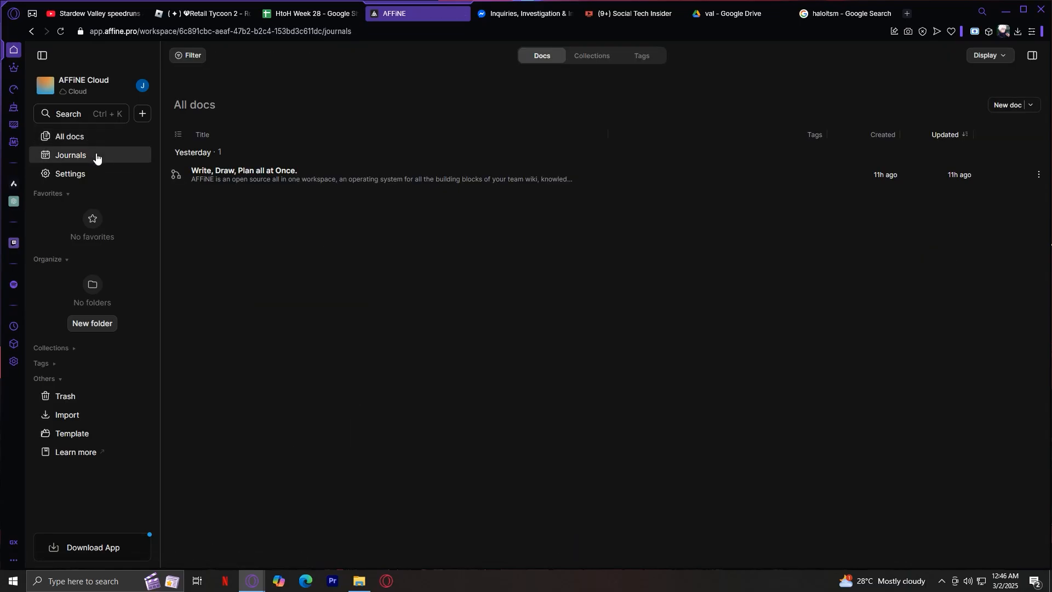
left_click(70, 155)
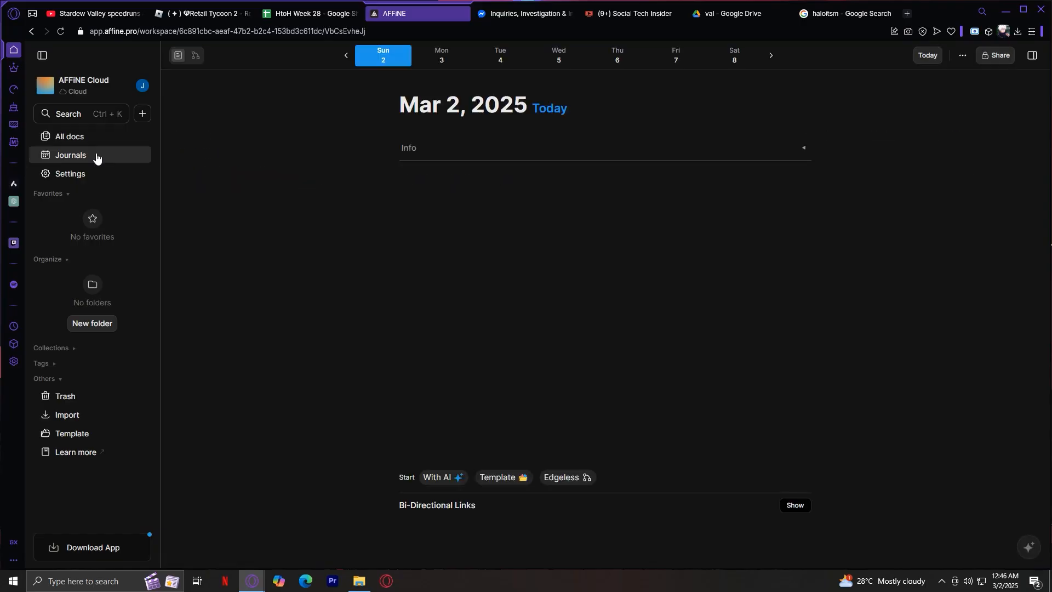
left_click(70, 174)
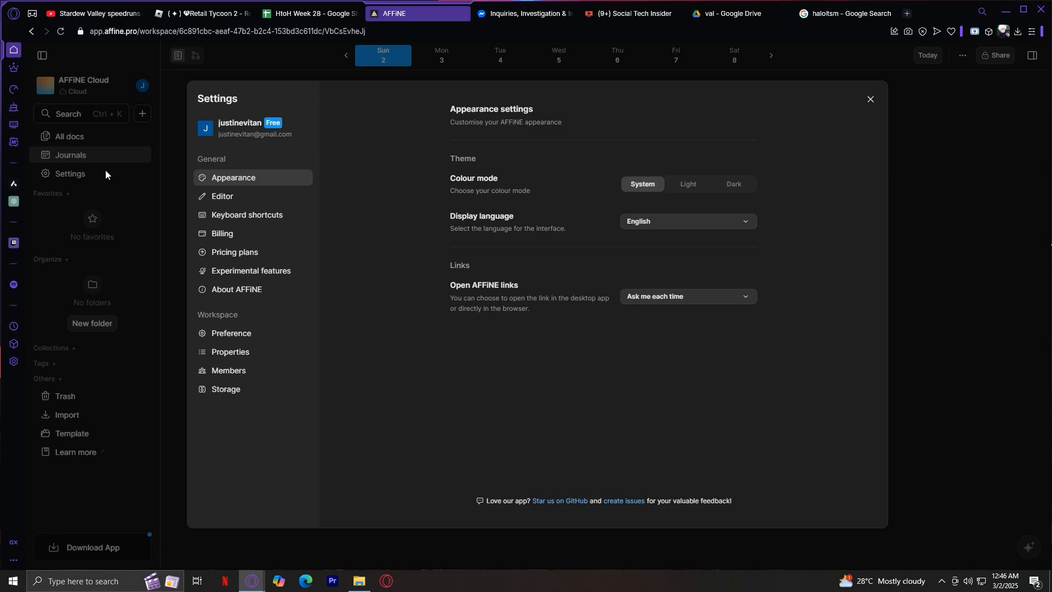
mouse_move(913, 147)
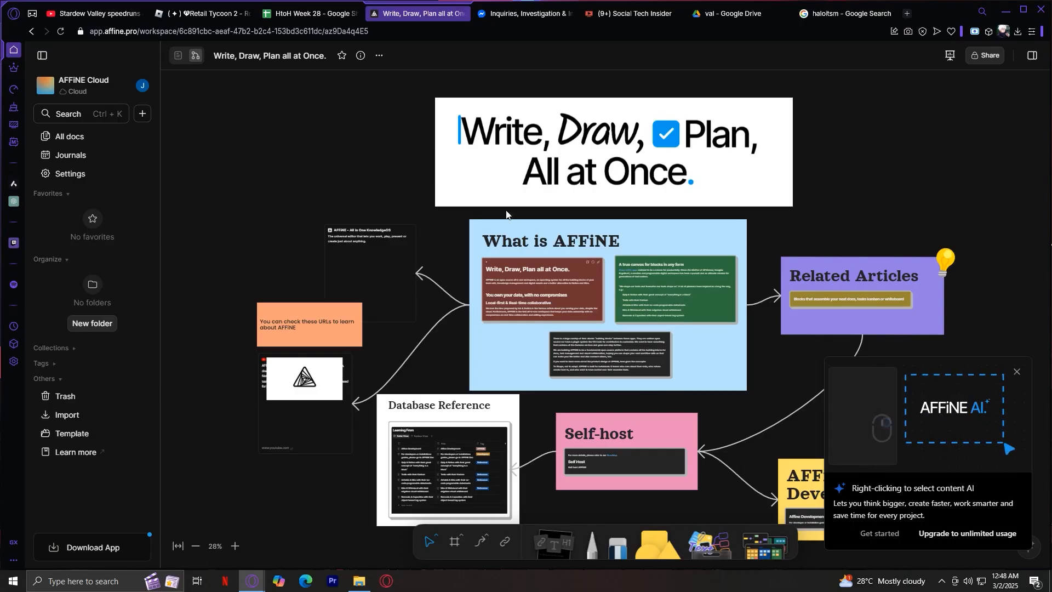
Move the title banner group higher, above the What is AFFiNE block.
left_click(598, 150)
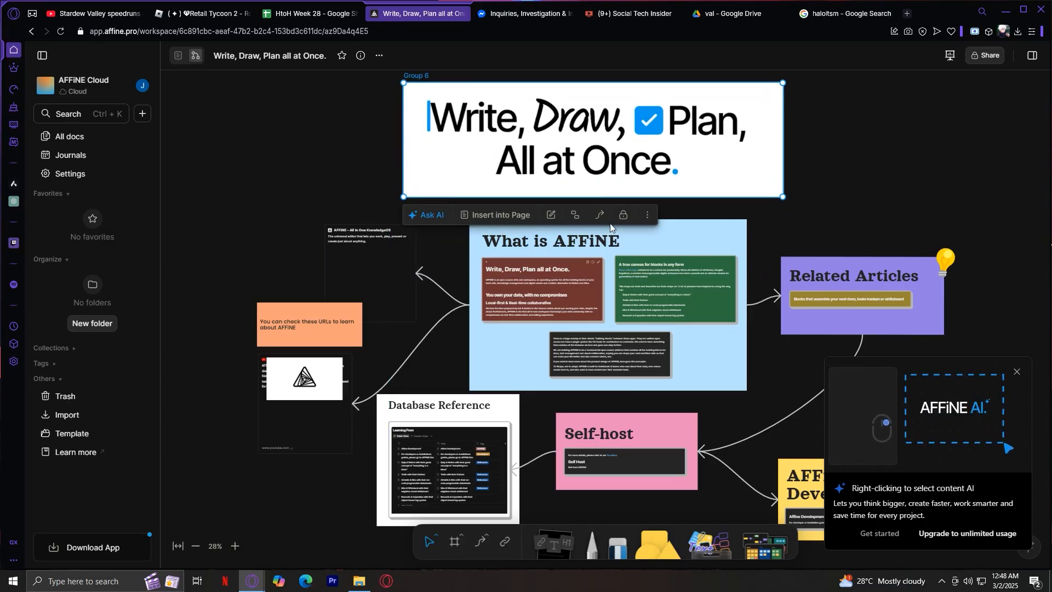
left_click(595, 241)
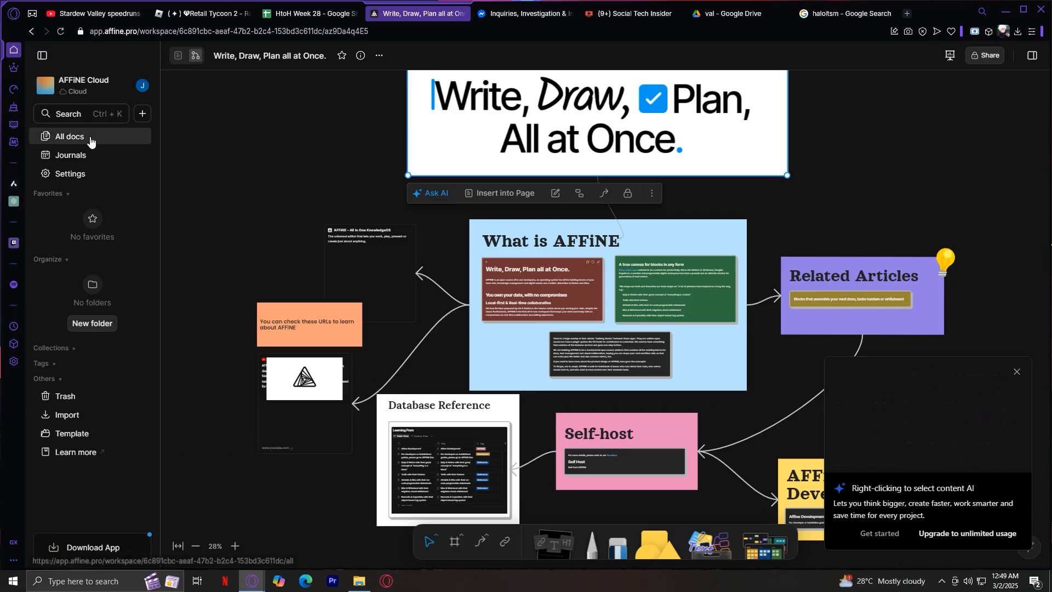
Create a new doc titled 'hi' with 'hello' as its first body line.
left_click(69, 137)
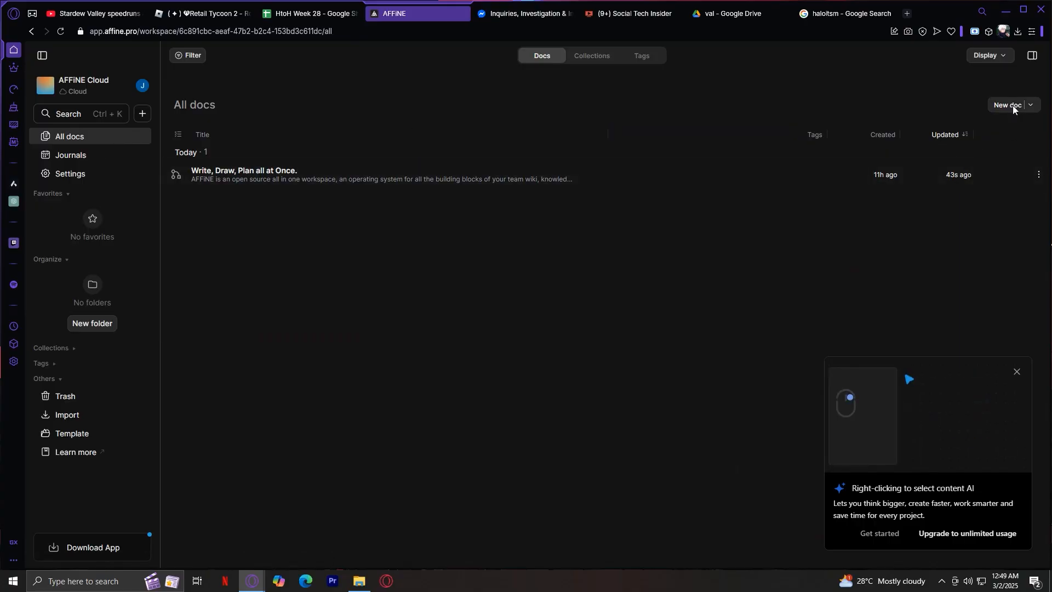
left_click(1006, 105)
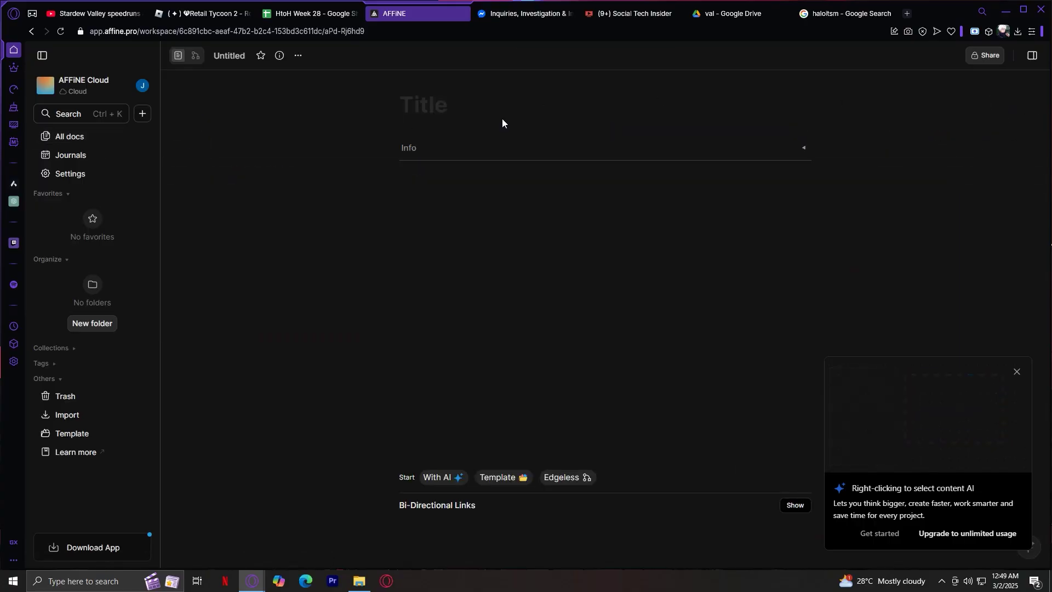
type("hi")
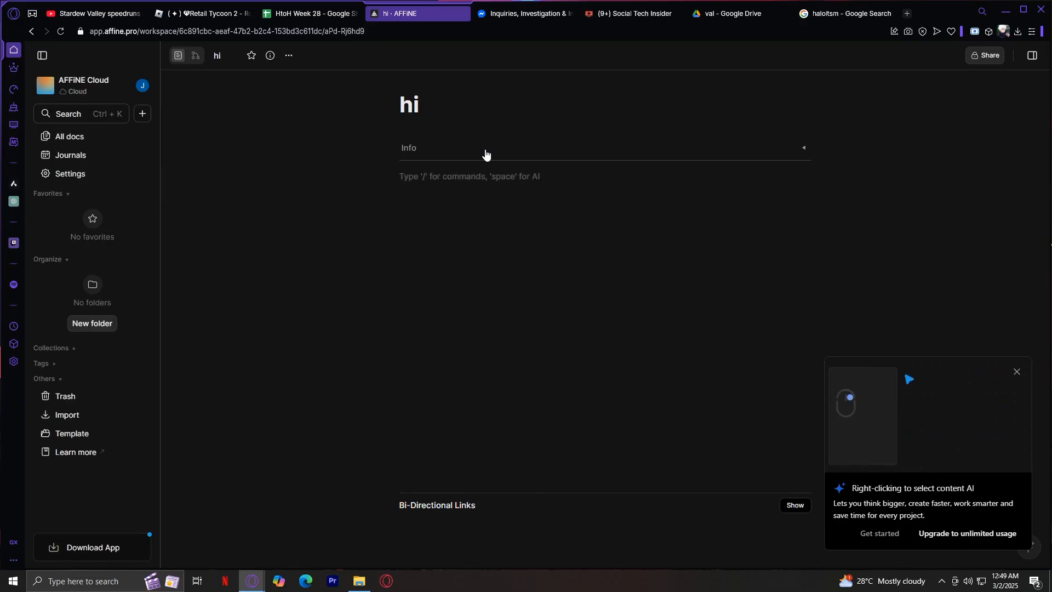
type("hello")
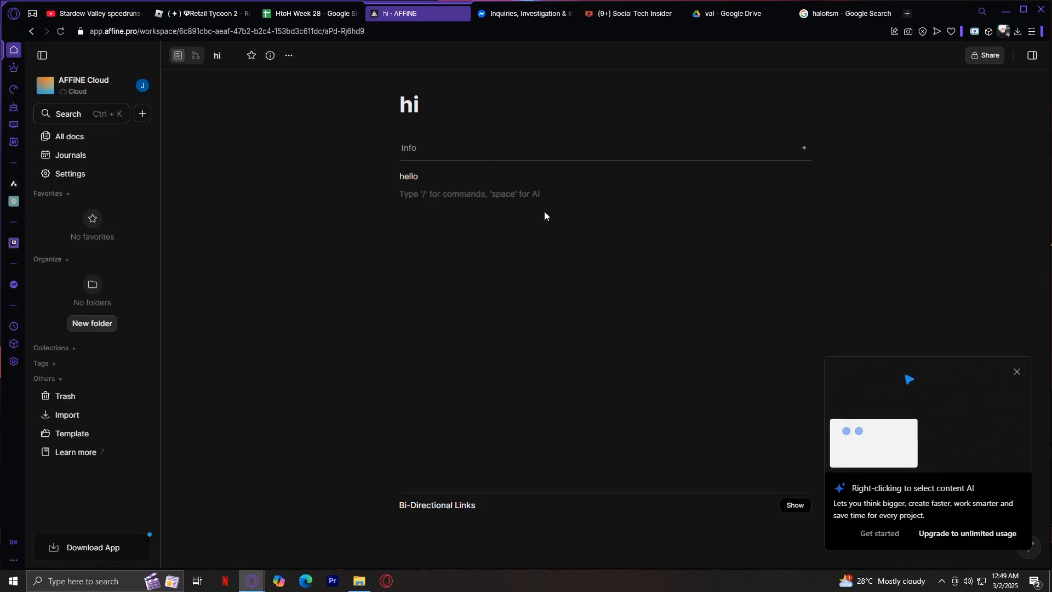
Create a new blank edgeless whiteboard doc from the New doc dropdown.
left_click(69, 136)
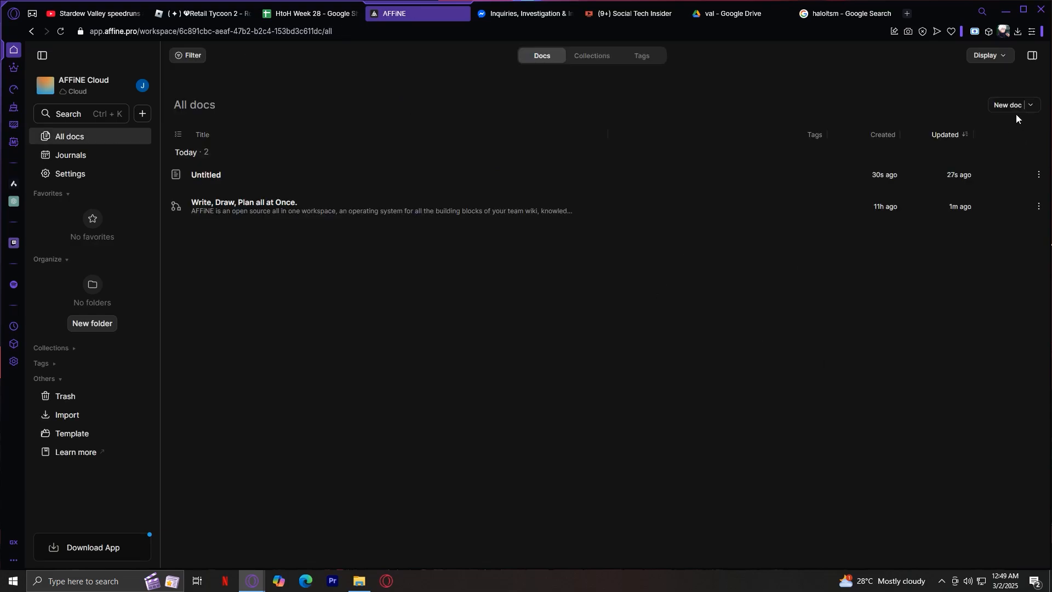
left_click(1030, 105)
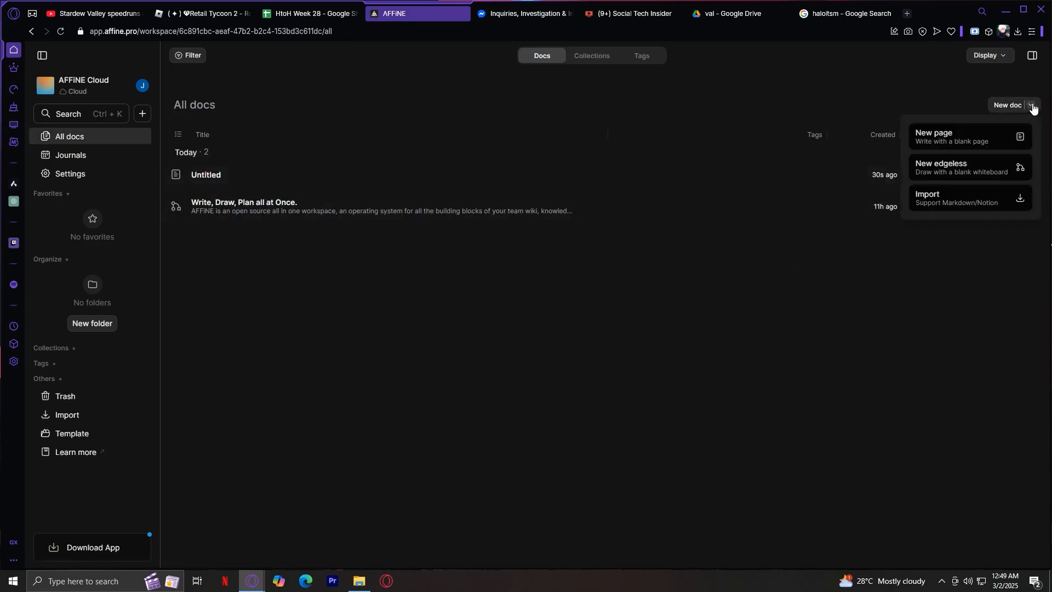
left_click(941, 167)
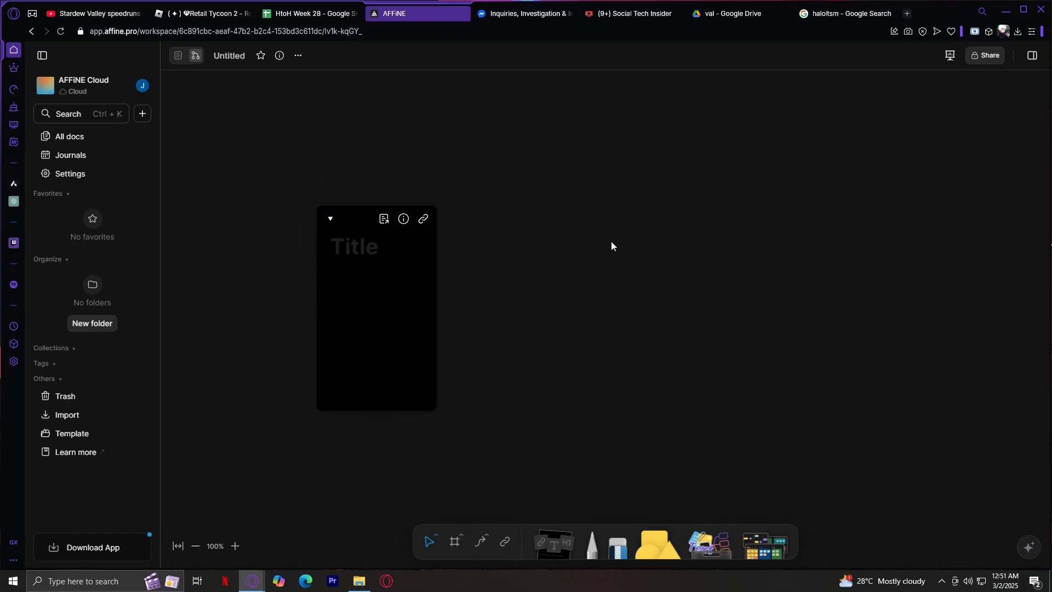
Place a mind map with three Text branches from the more-tools panel.
left_click(764, 546)
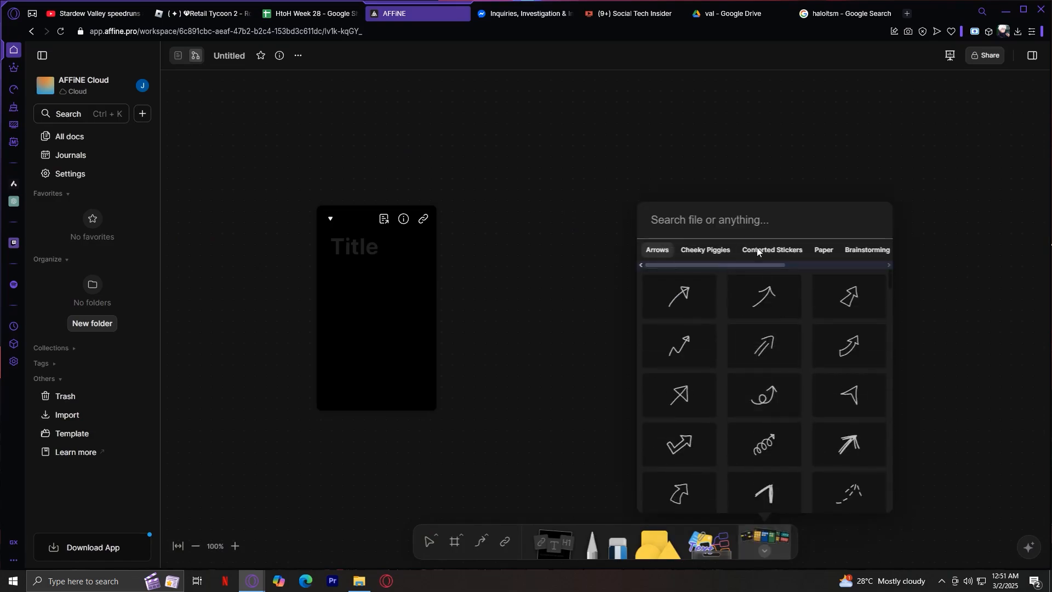
left_click(823, 249)
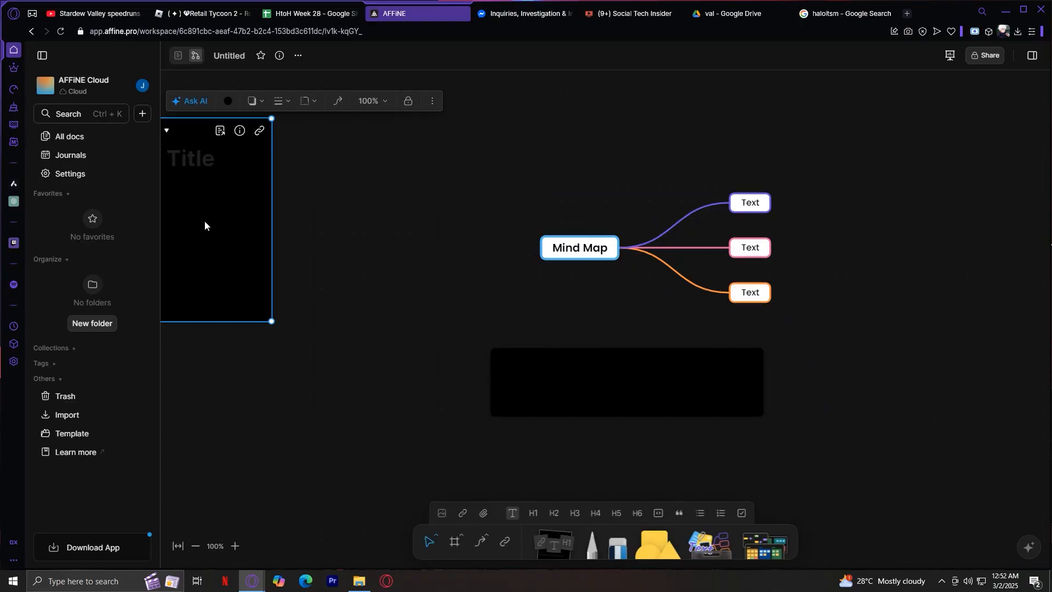
left_click_drag(215, 222, 285, 269)
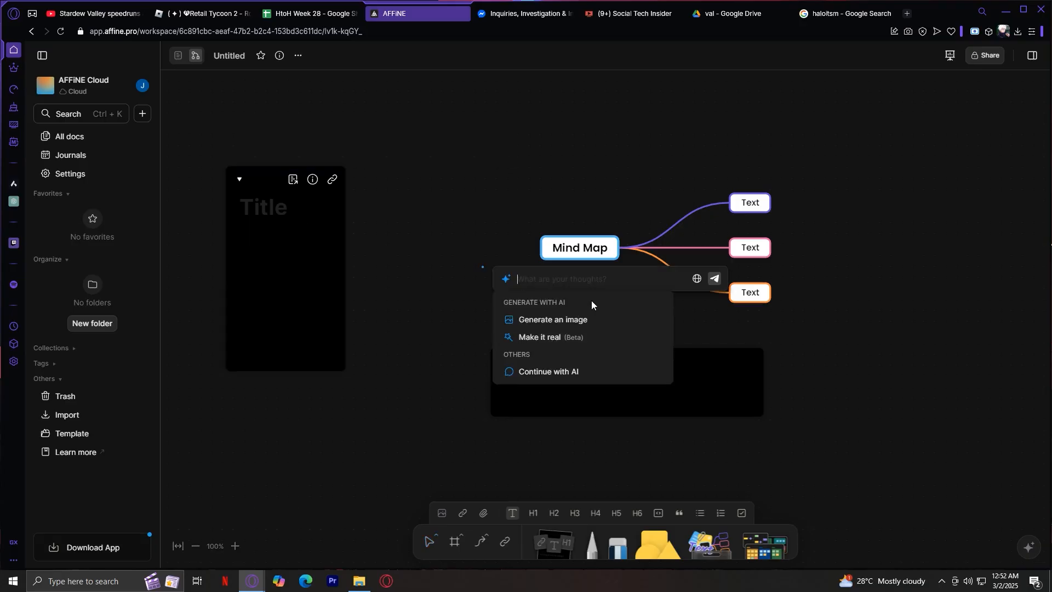
mouse_move(596, 322)
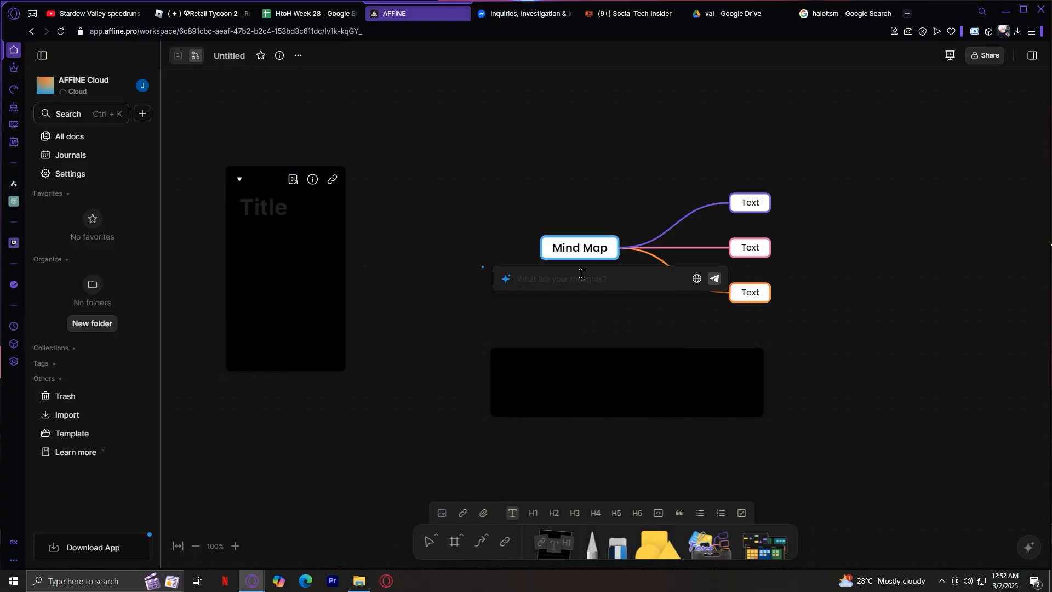
Submit the lion prompt so AFFiNE AI generates a lion resting on a rock.
left_click(714, 279)
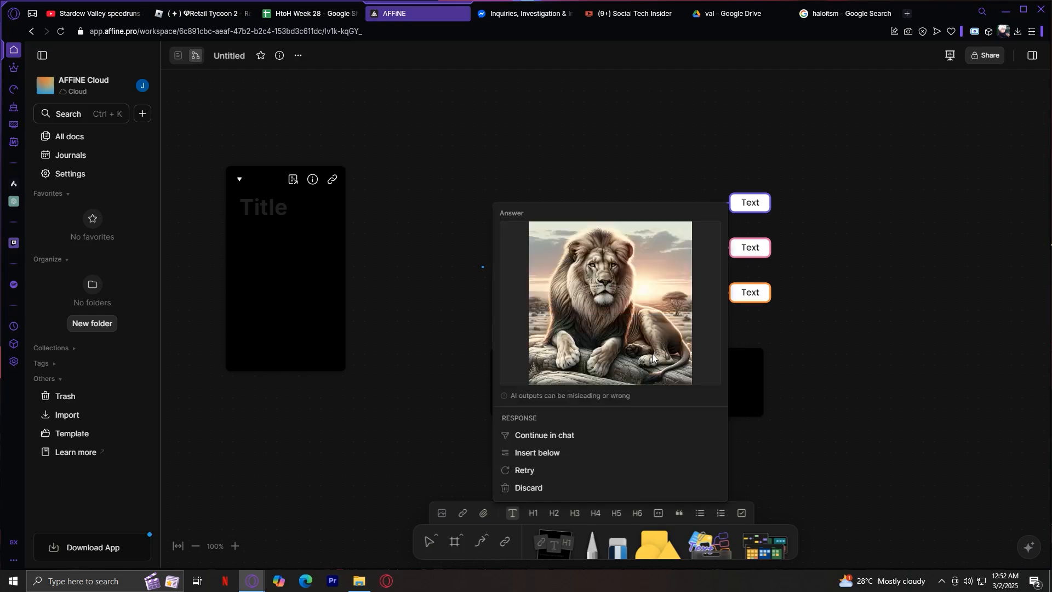
mouse_move(575, 456)
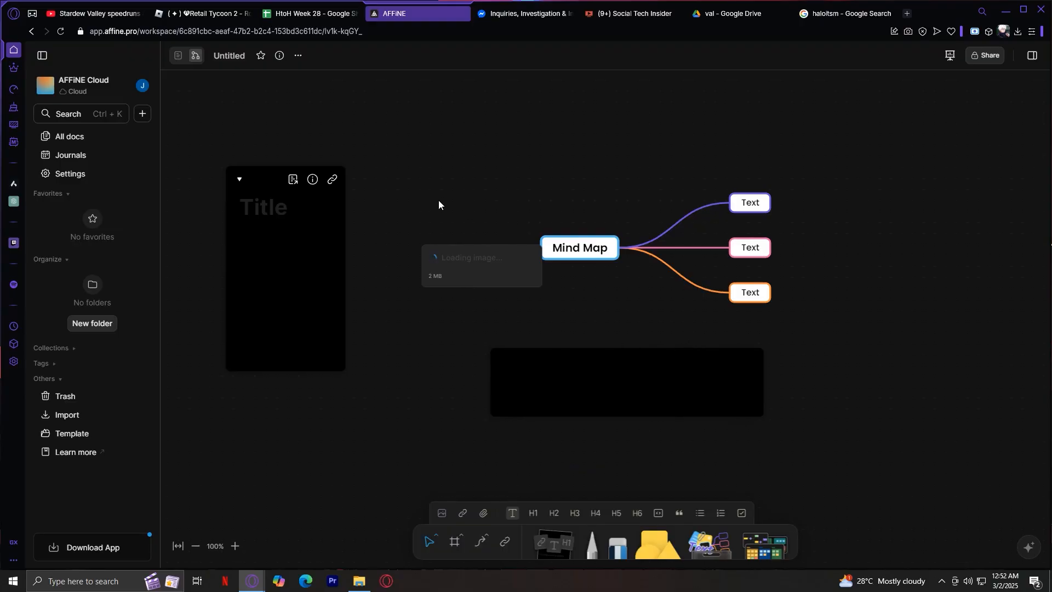
mouse_move(443, 211)
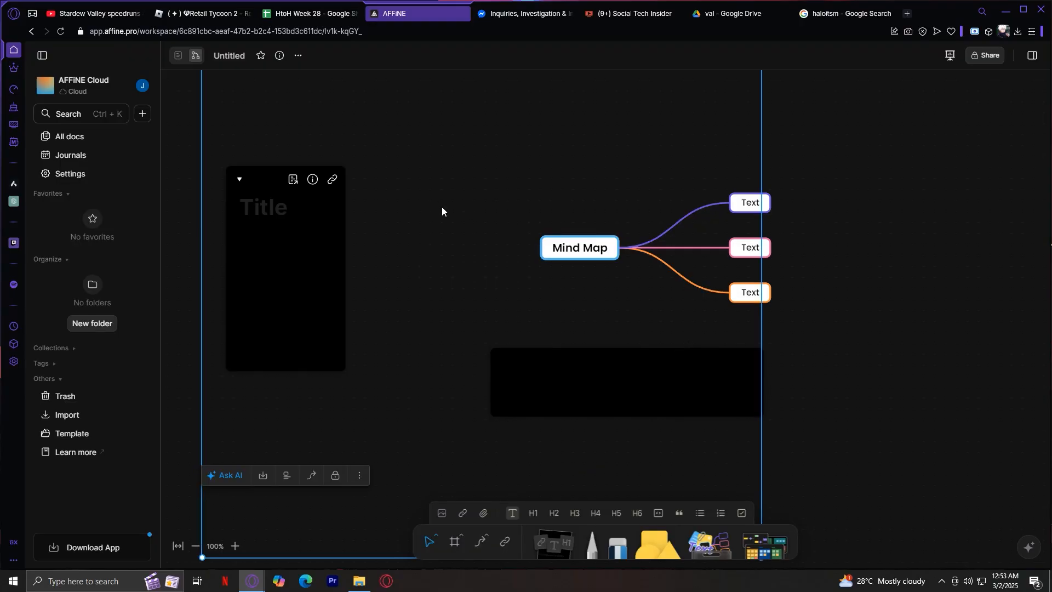
mouse_move(443, 184)
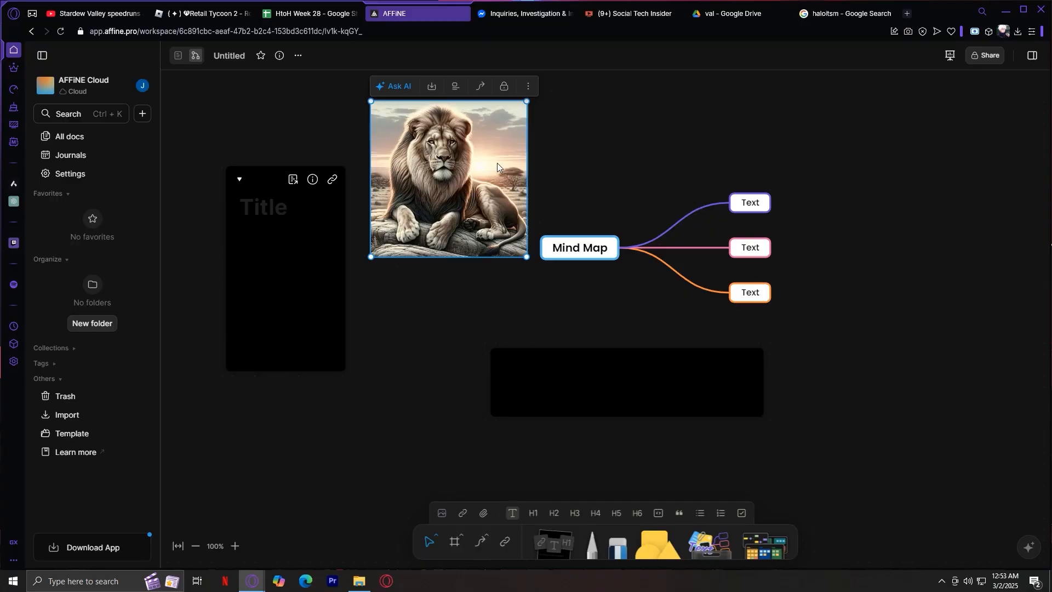
Drag the lion image right until it overlaps the Mind Map root node.
left_click_drag(448, 178, 705, 221)
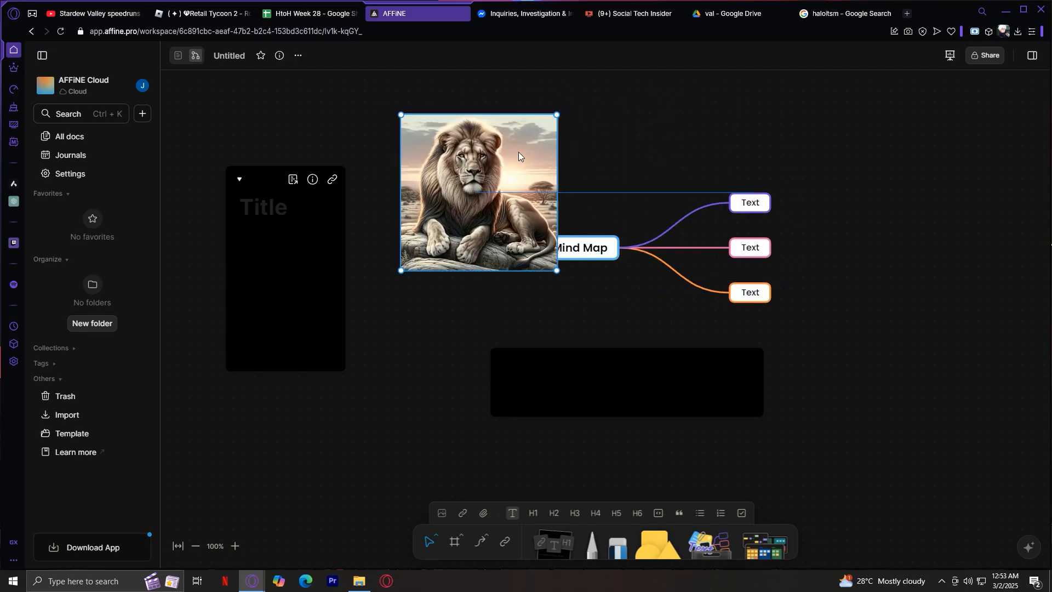
left_click(478, 194)
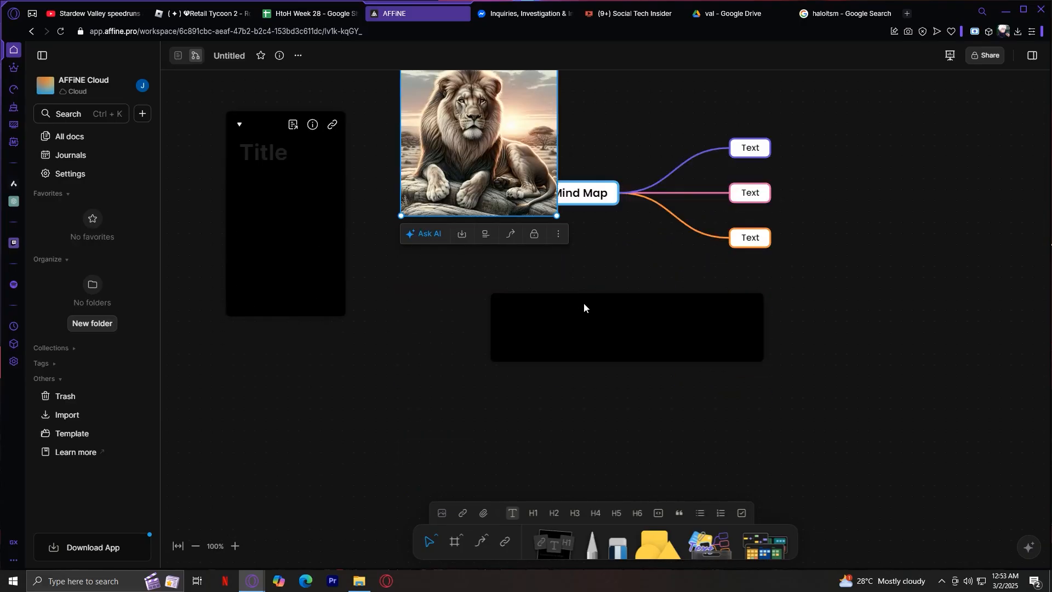
Type 'hi' and 'HELLO' into the notes and move the lion image below the Mind Map.
left_click(281, 174)
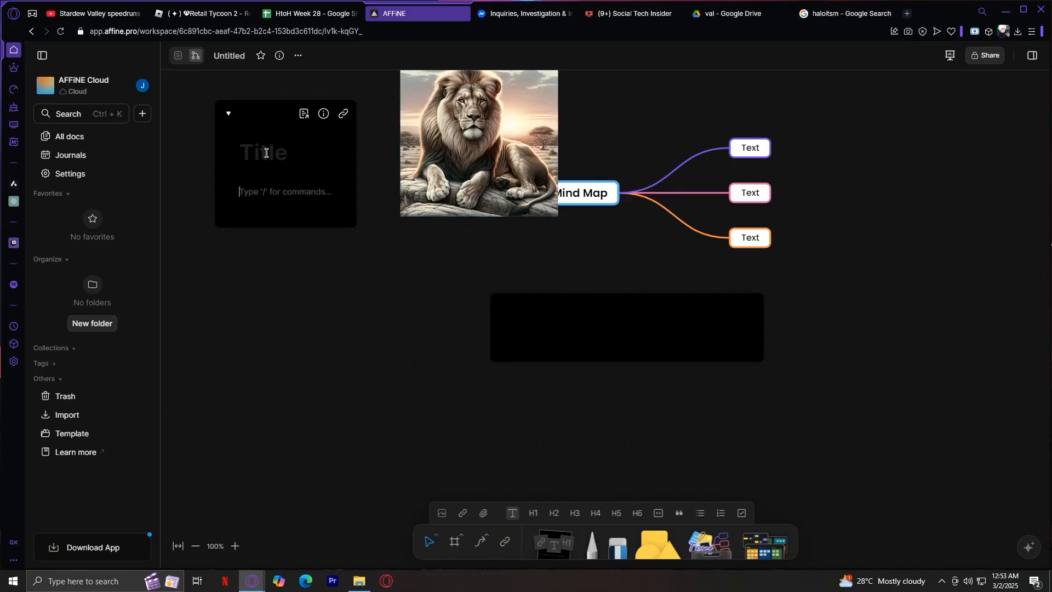
type("hi")
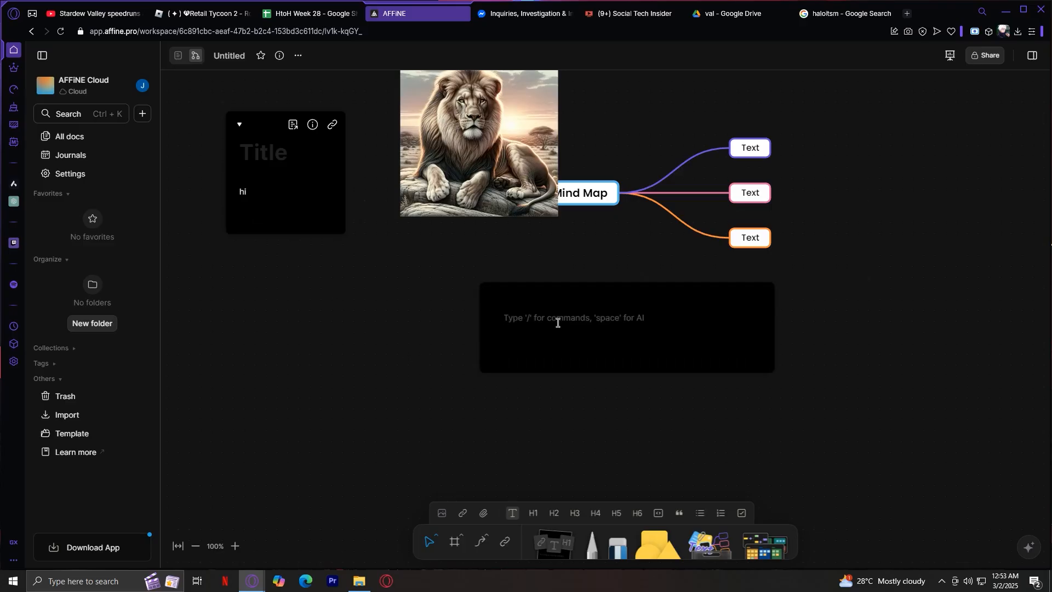
type("HELLO")
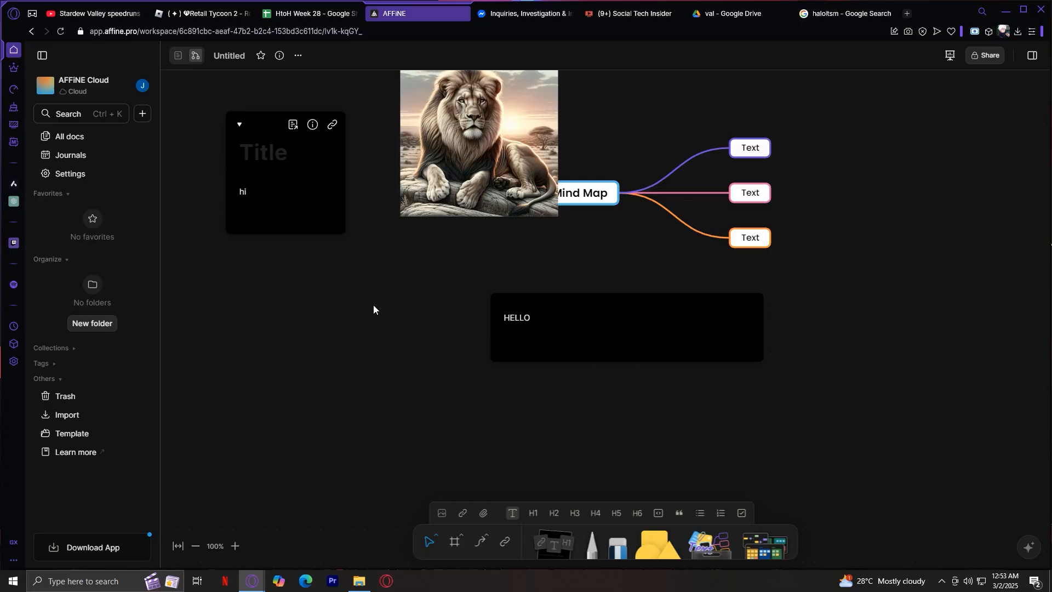
left_click_drag(478, 142, 540, 242)
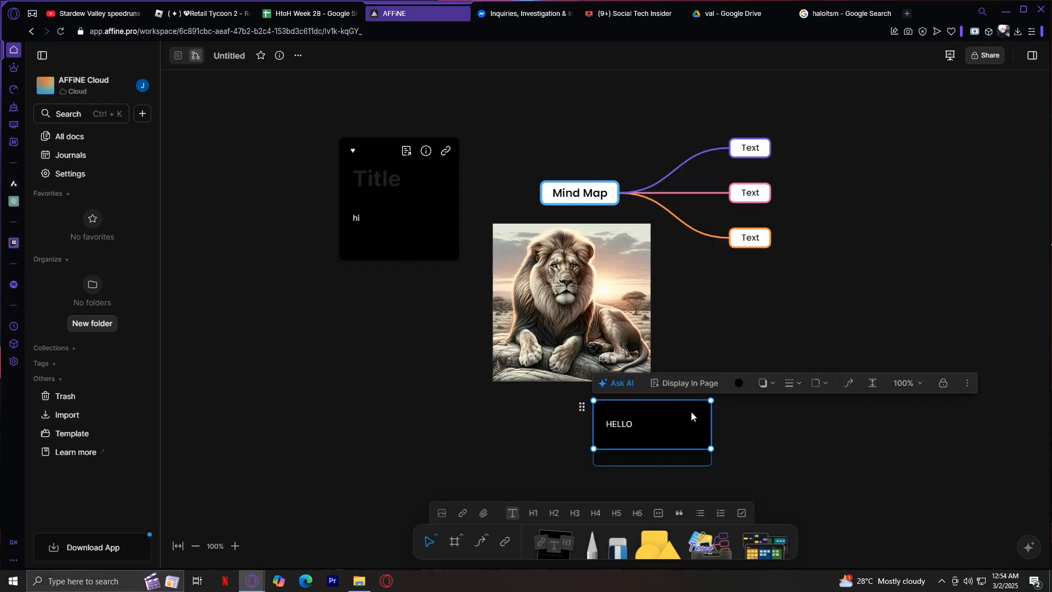
Move the Mind Map right of the lion image, level with its middle.
left_click(457, 221)
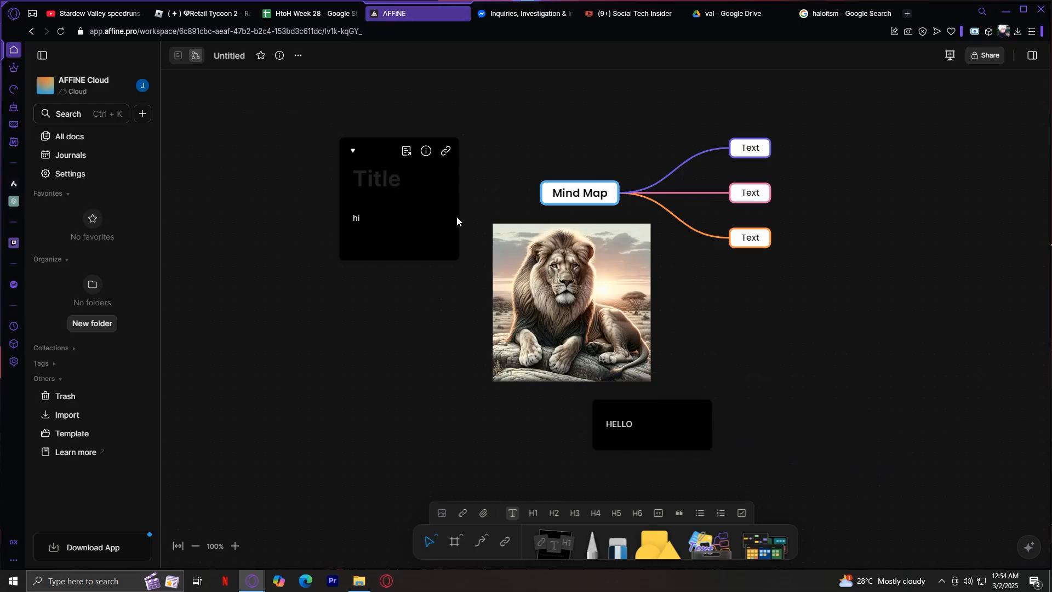
left_click_drag(578, 192, 695, 254)
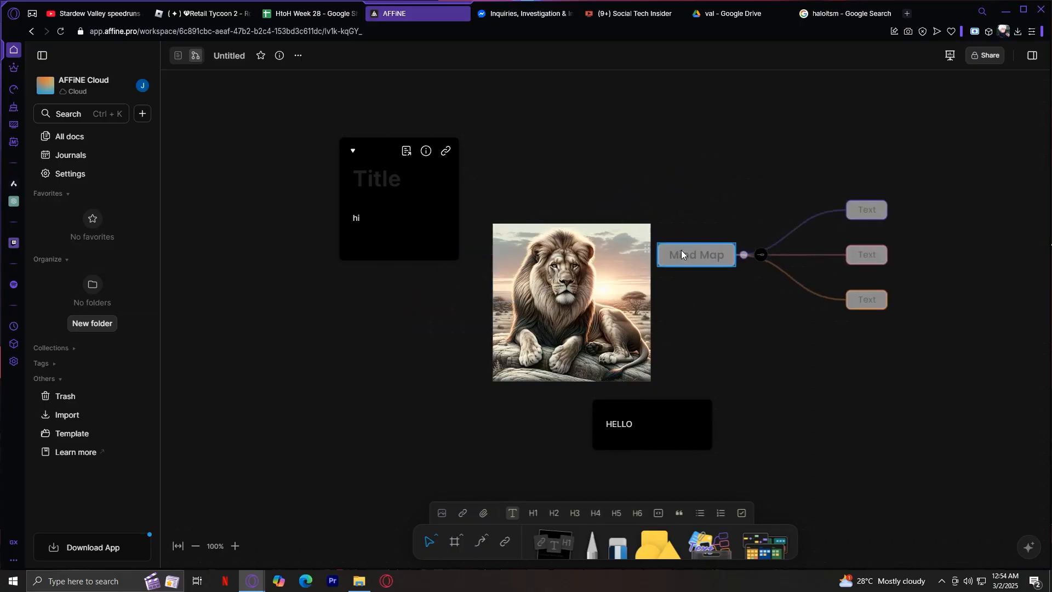
left_click_drag(696, 254, 717, 307)
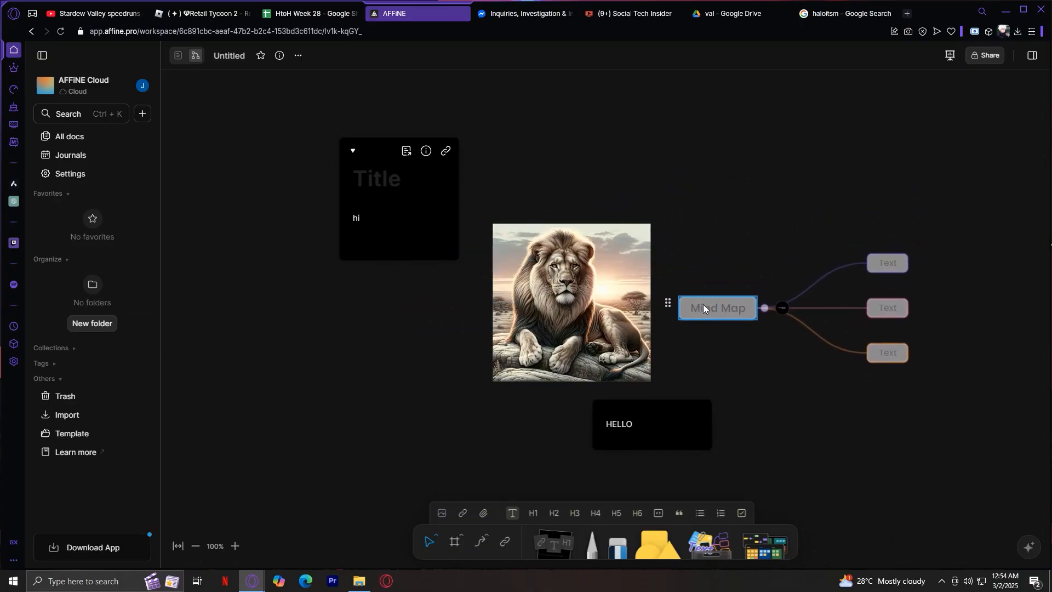
left_click(717, 308)
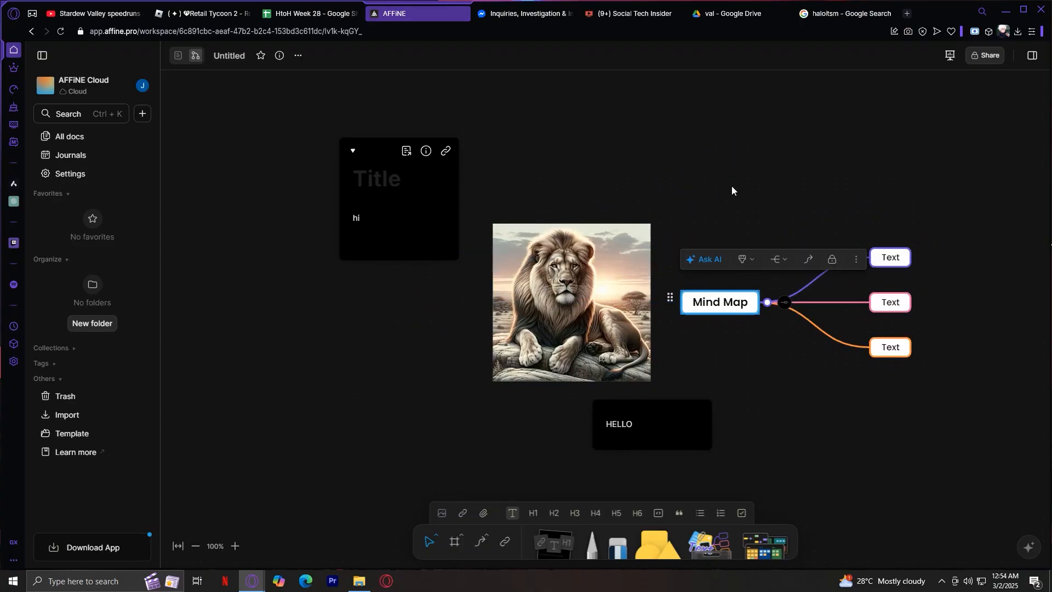
mouse_move(705, 76)
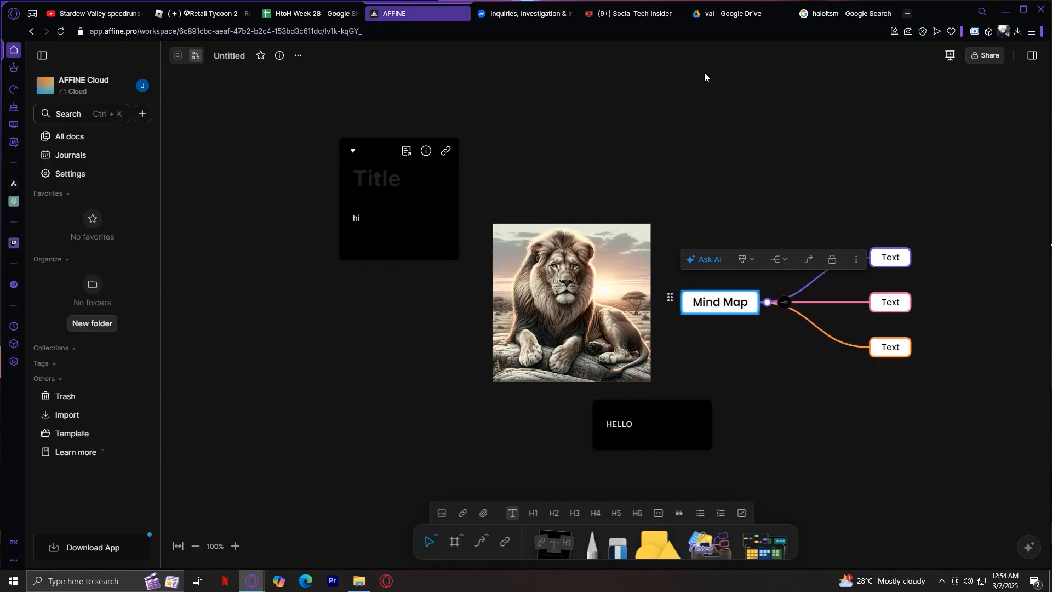
left_click(571, 302)
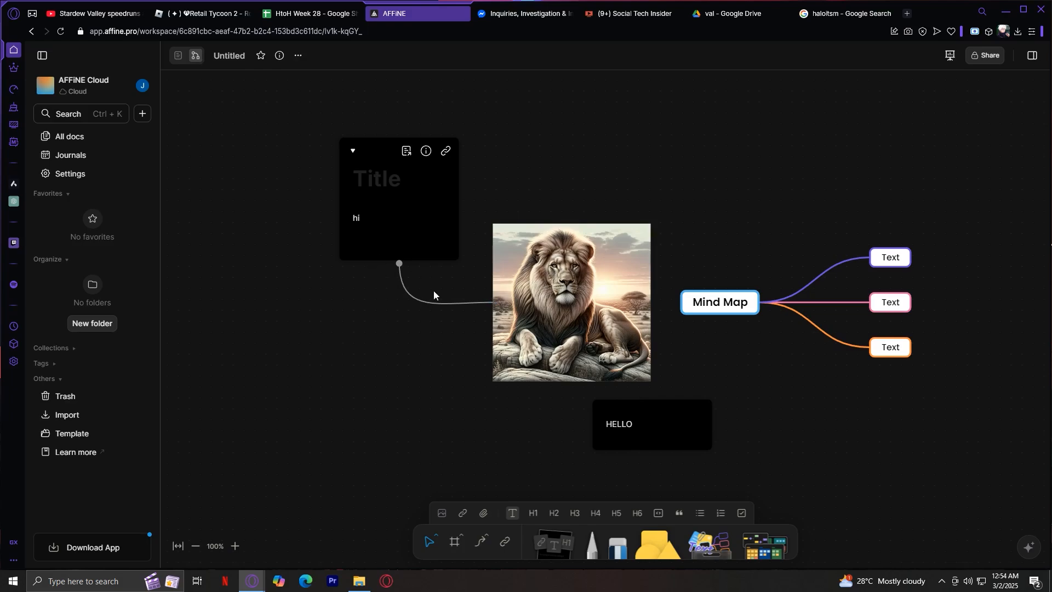
mouse_move(446, 281)
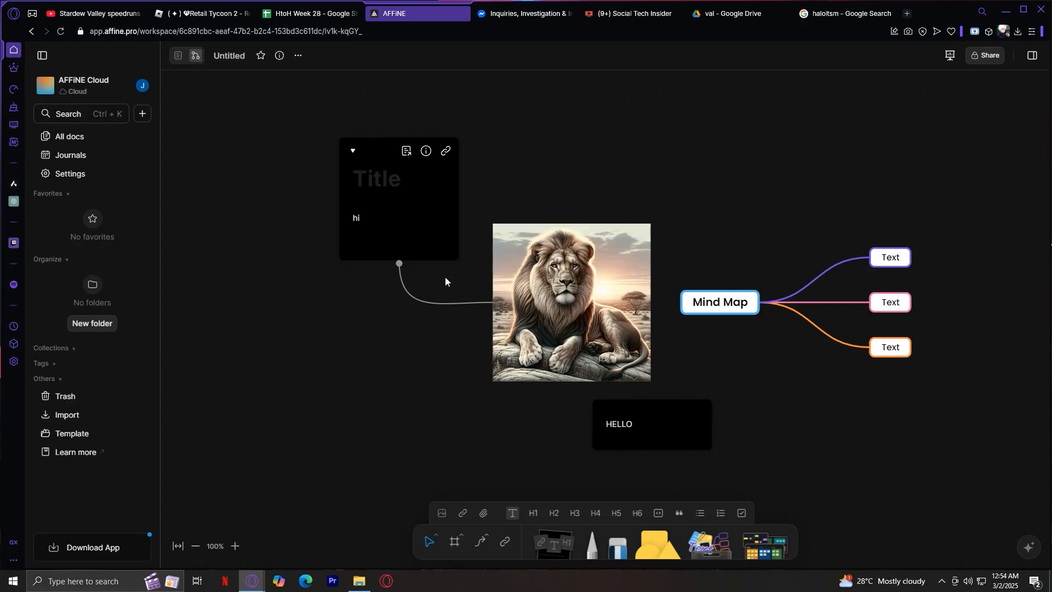
left_click(70, 174)
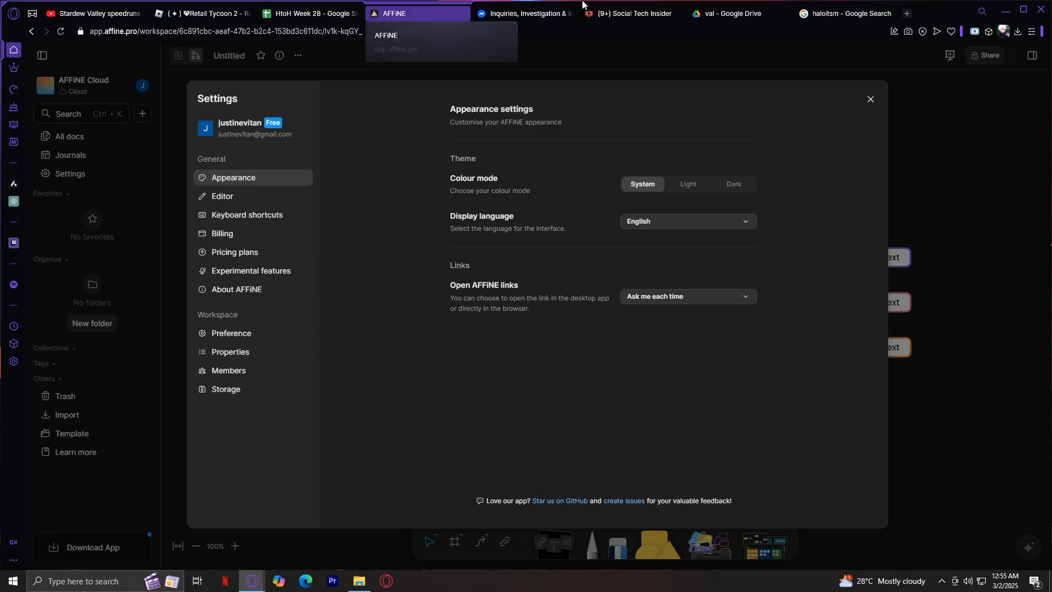
left_click(870, 99)
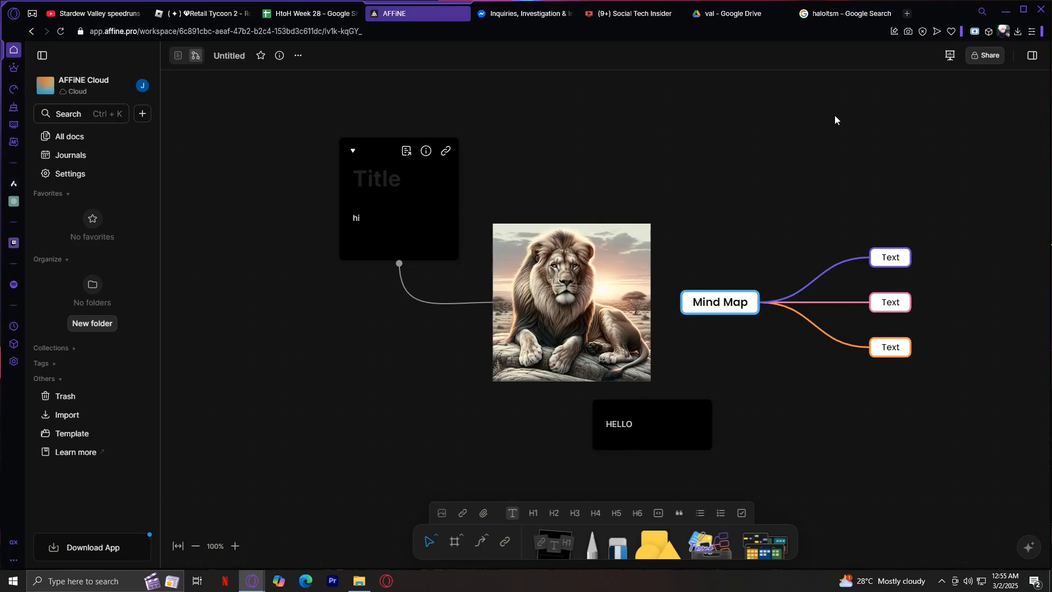
mouse_move(333, 382)
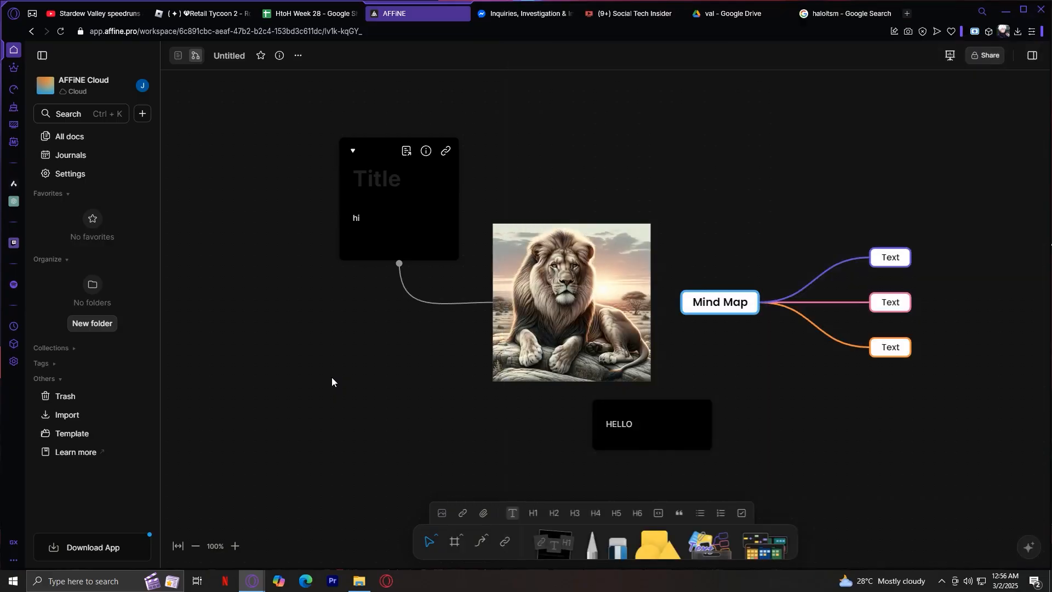